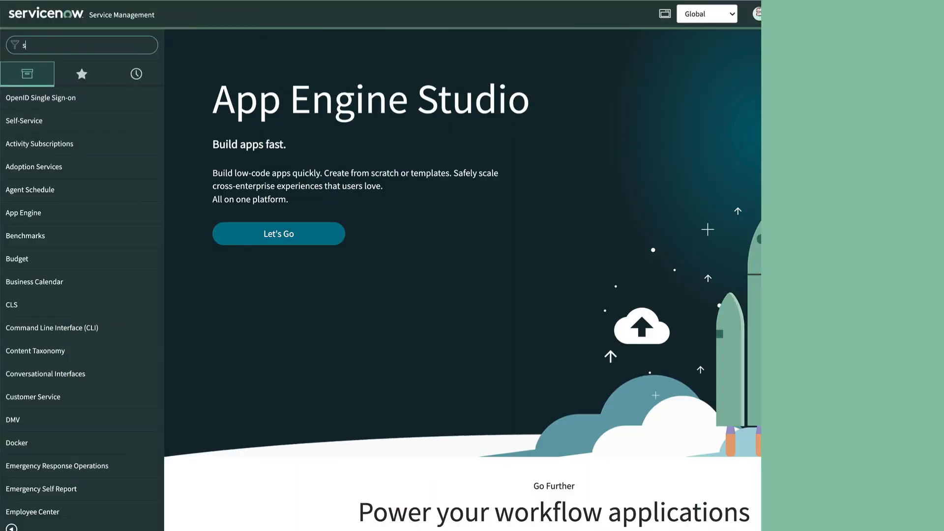
Find 'system export sets' in the navigator and start a new export set.
type("ystem export sets")
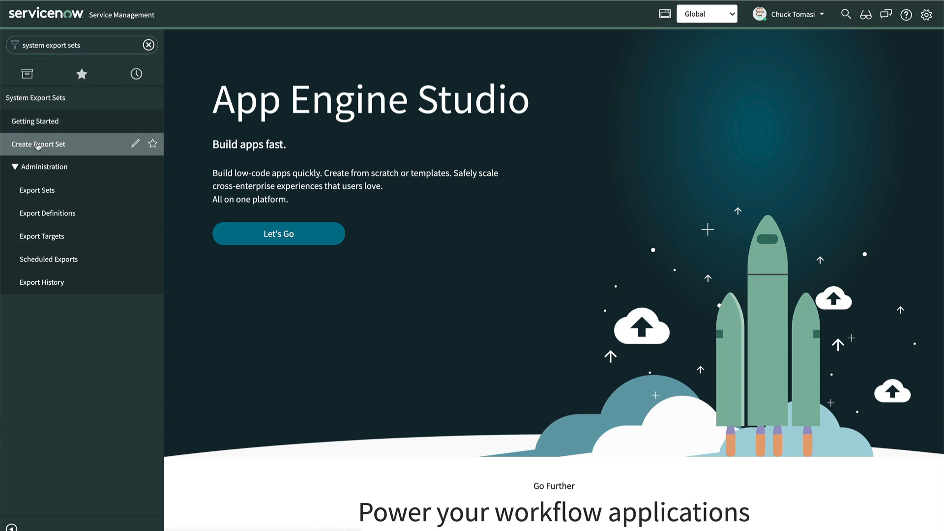
left_click(39, 144)
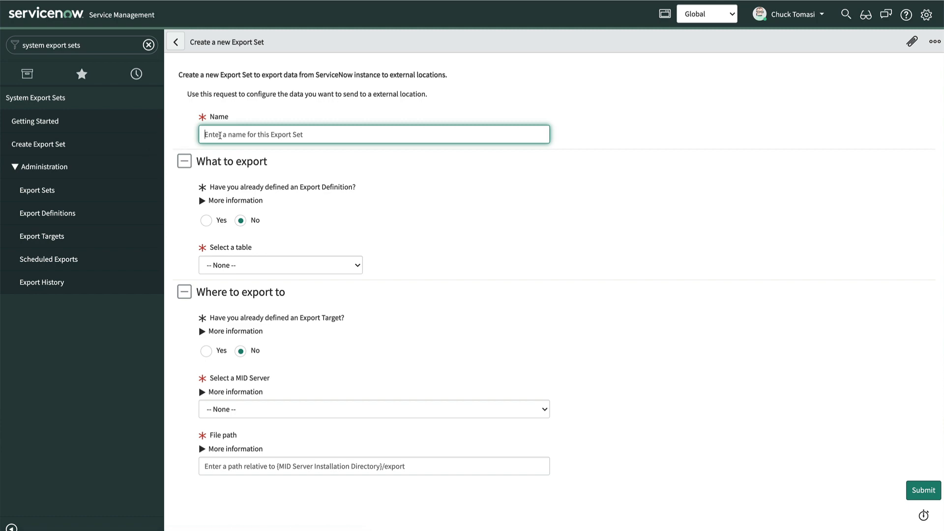
Name the export set 'Active upgrade tasks' with no existing definition, and pick its table.
type("Active upgrade tasks")
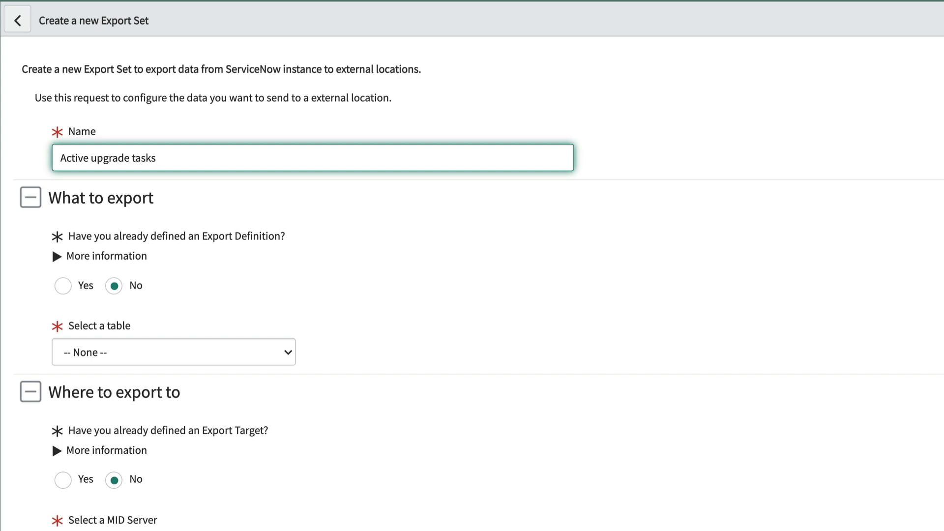
left_click(62, 285)
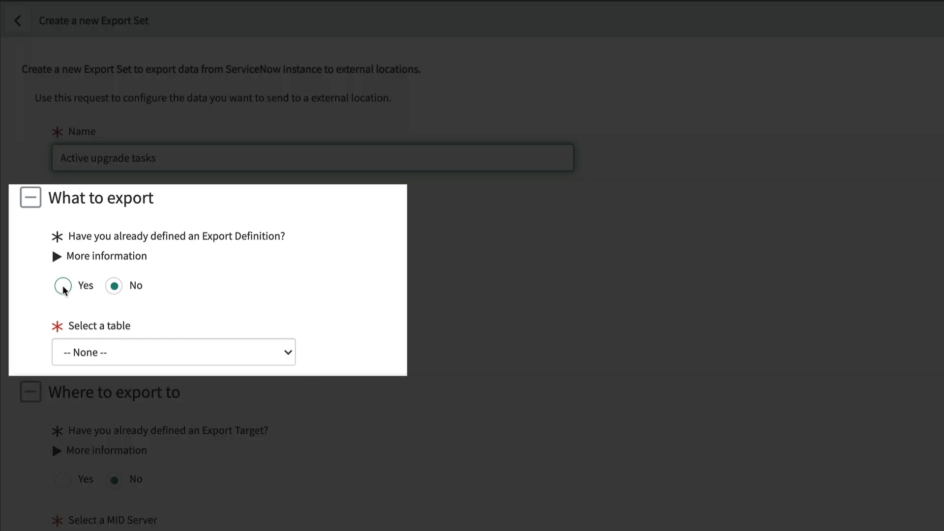
left_click(63, 285)
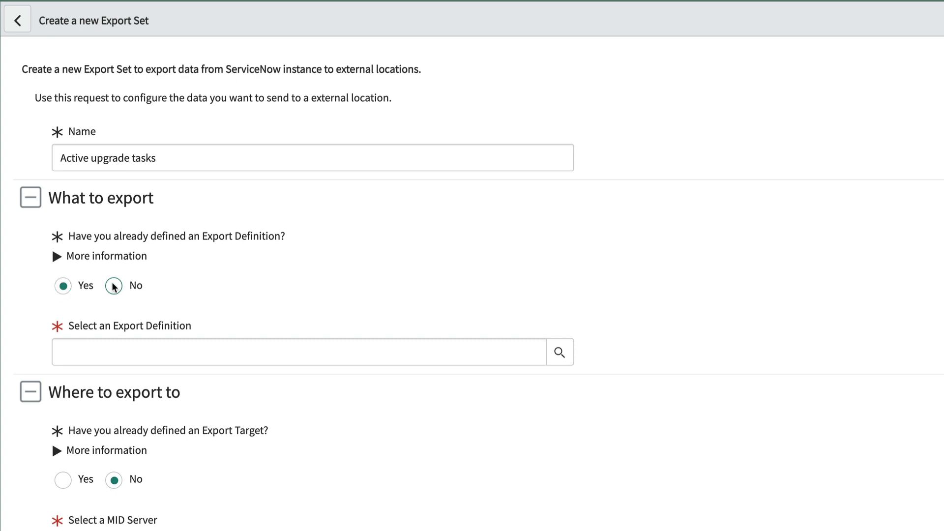
left_click(113, 285)
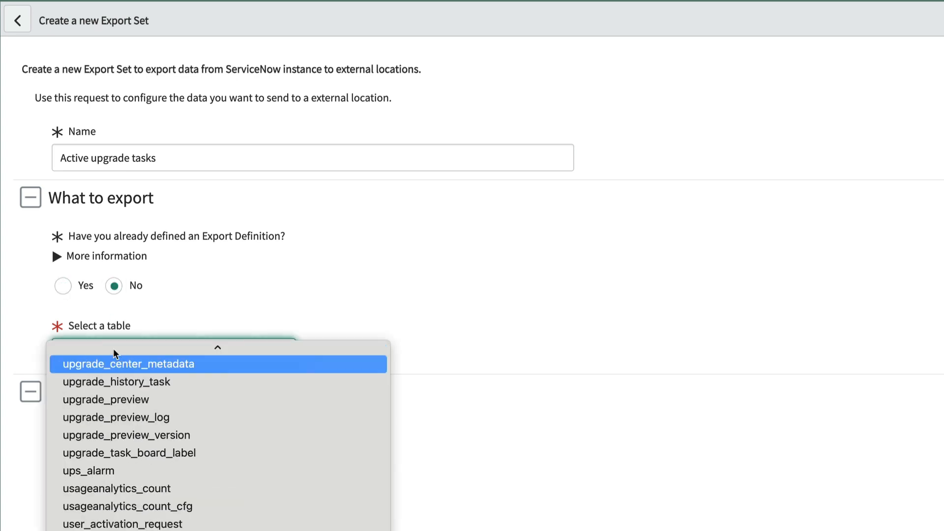
left_click(116, 381)
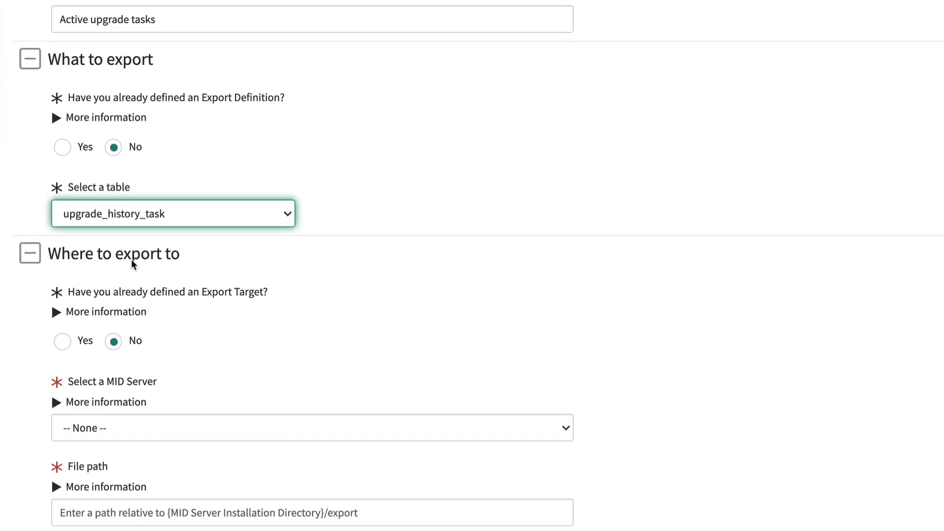
Select upgrade_history_task and target the ExportDemo MID server with file path /upgrade.
left_click(62, 341)
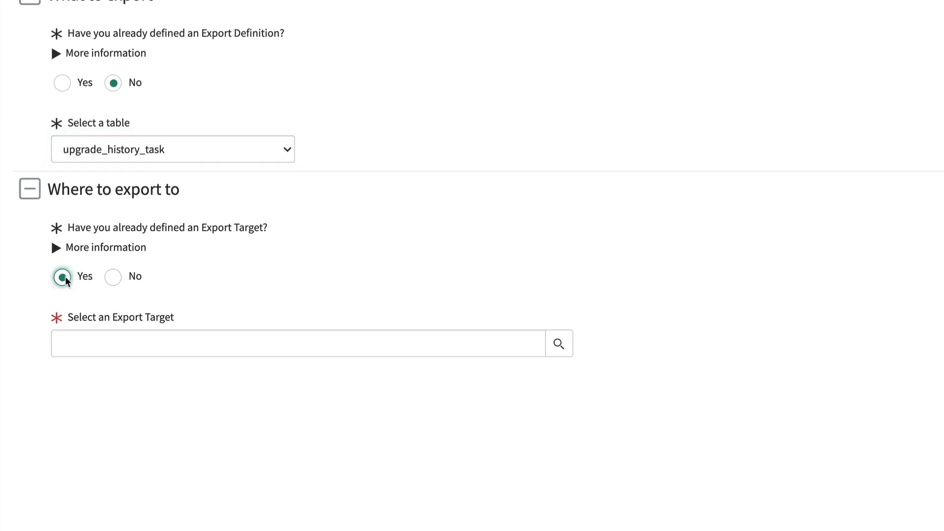
left_click(112, 276)
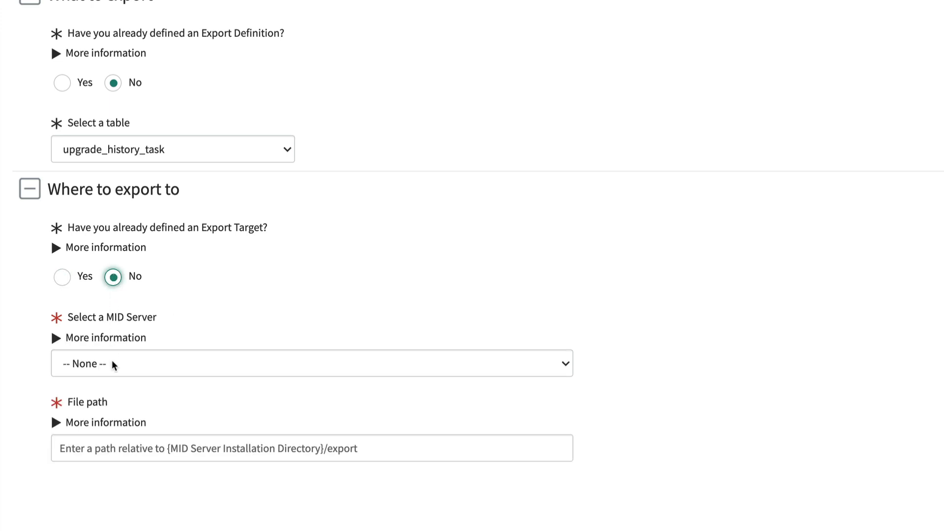
left_click(312, 363)
type("/")
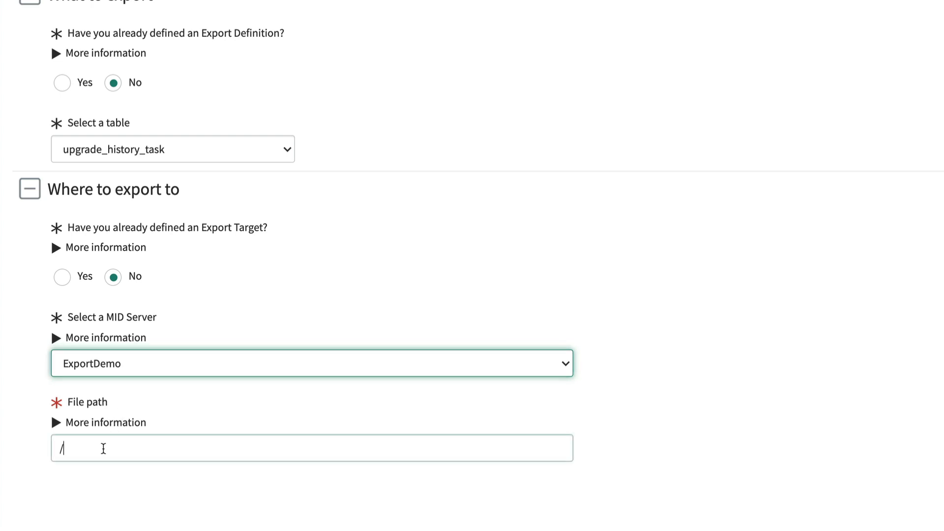
left_click(311, 448)
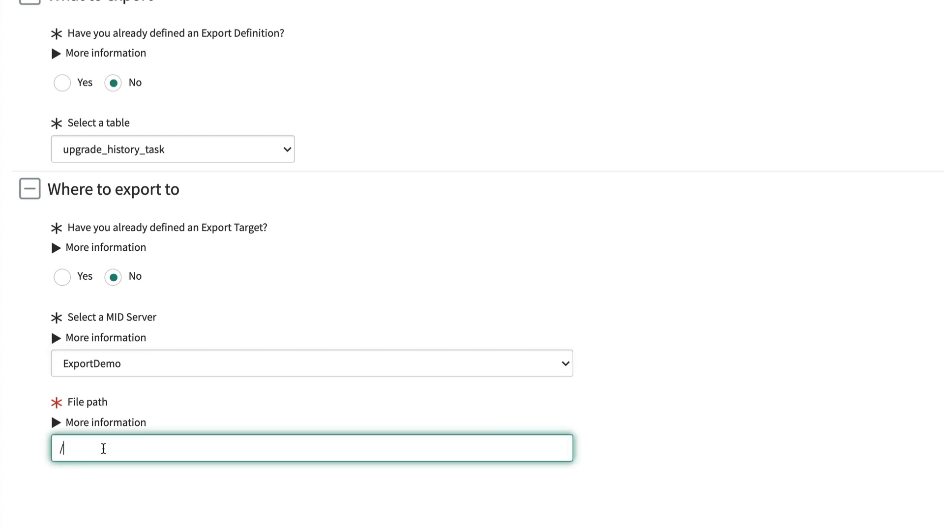
type("up")
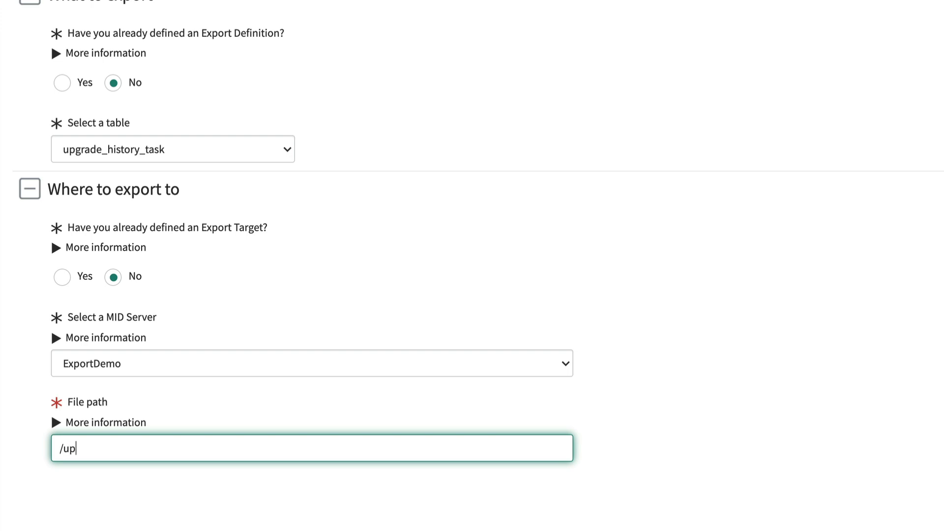
type("grade")
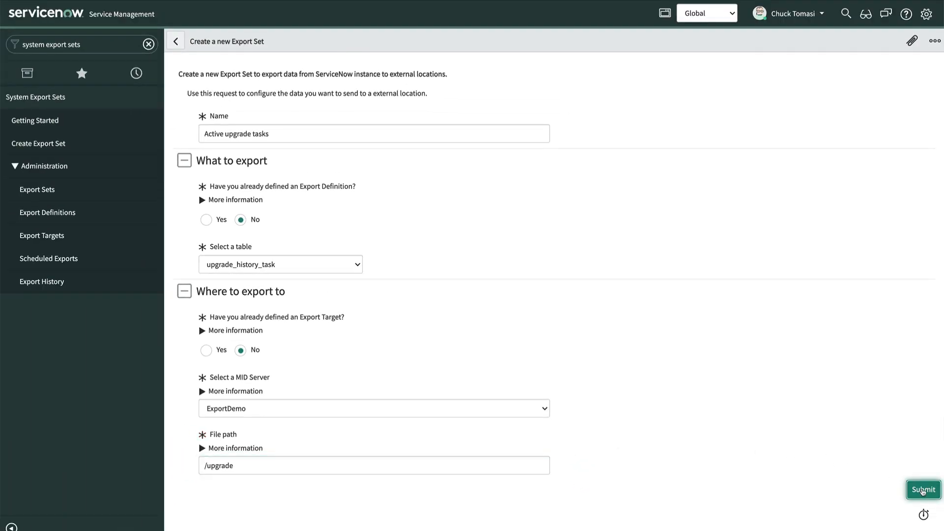
Submit the Active upgrade tasks export set, switch Format to XML, and preview its definition.
left_click(923, 489)
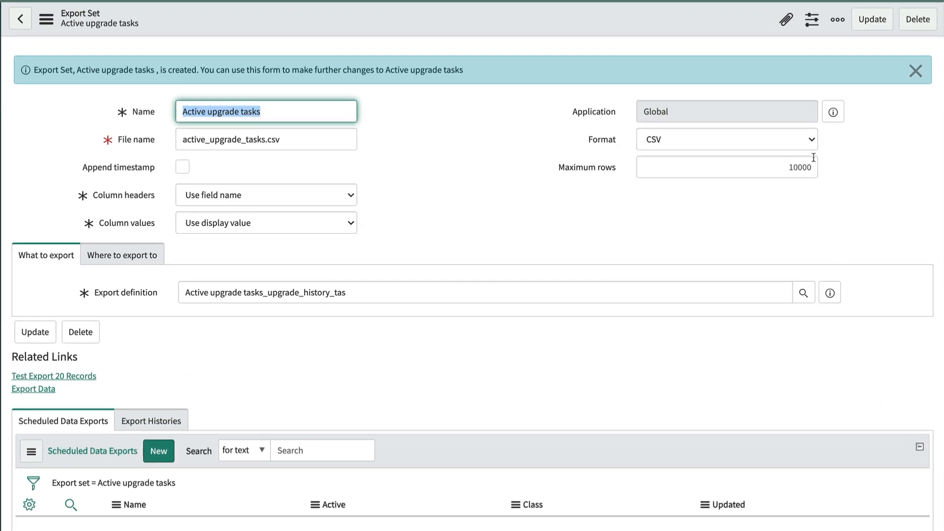
left_click(726, 140)
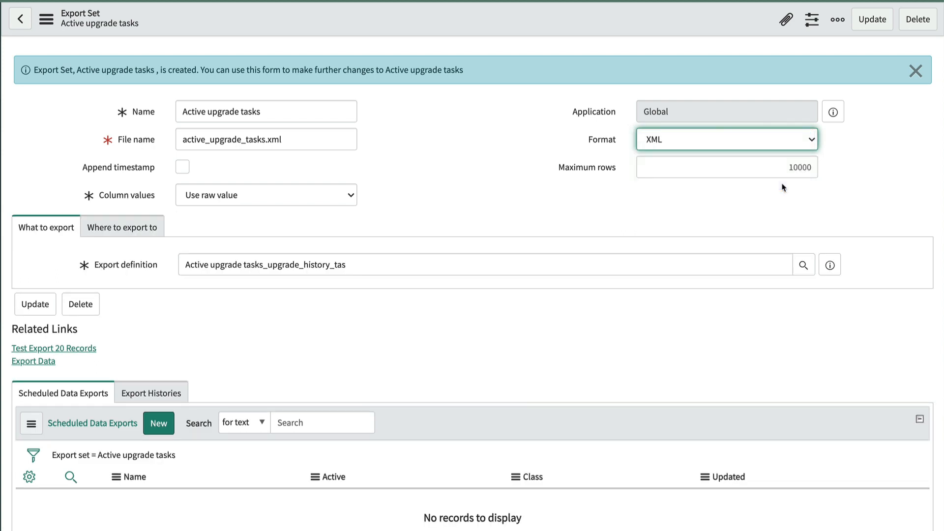
left_click(915, 70)
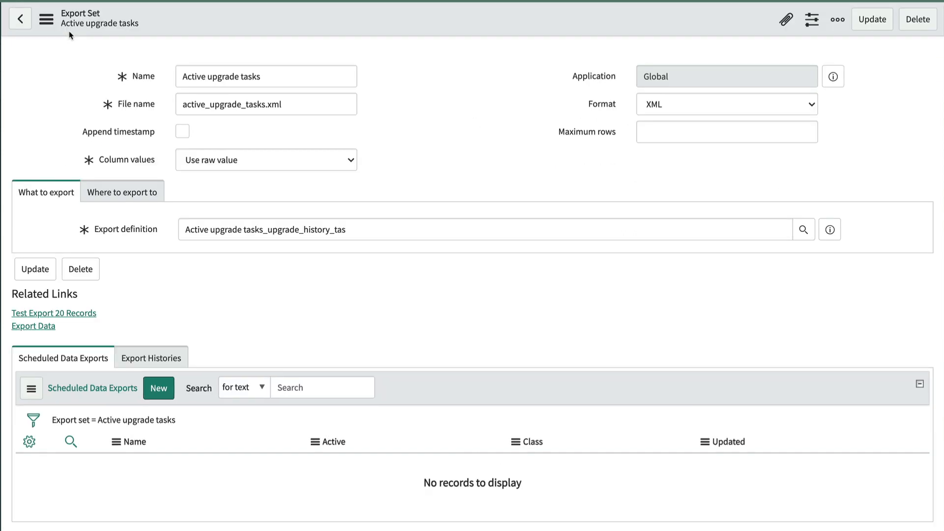
left_click(265, 75)
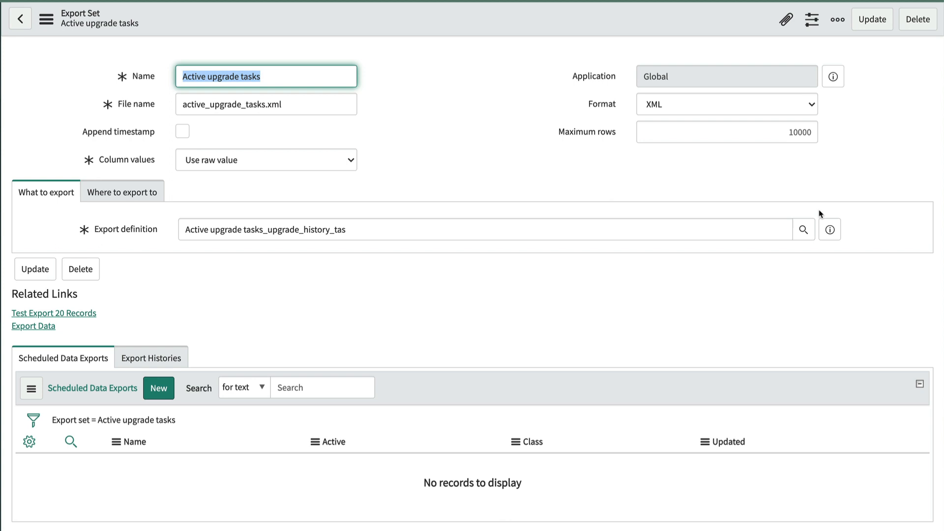
left_click(829, 230)
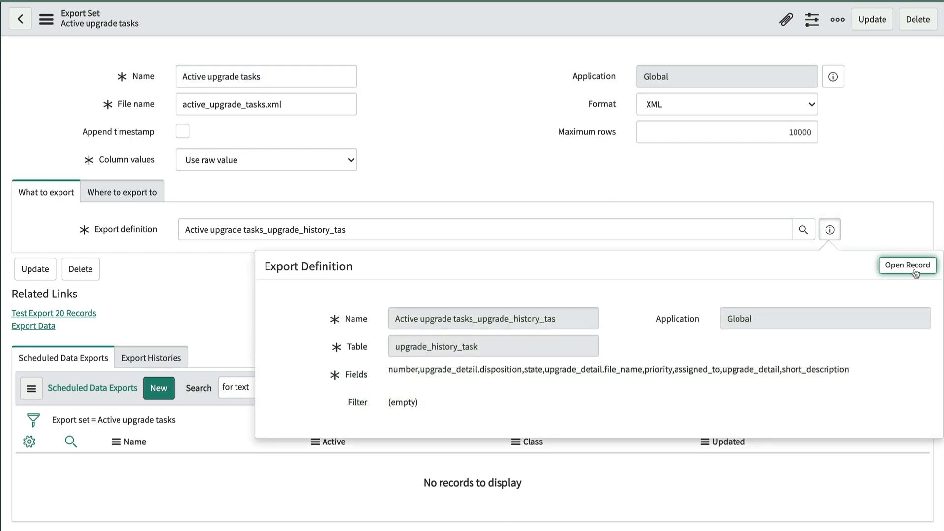
Add all upgrade task fields to the export definition and filter on Active is true.
left_click(908, 265)
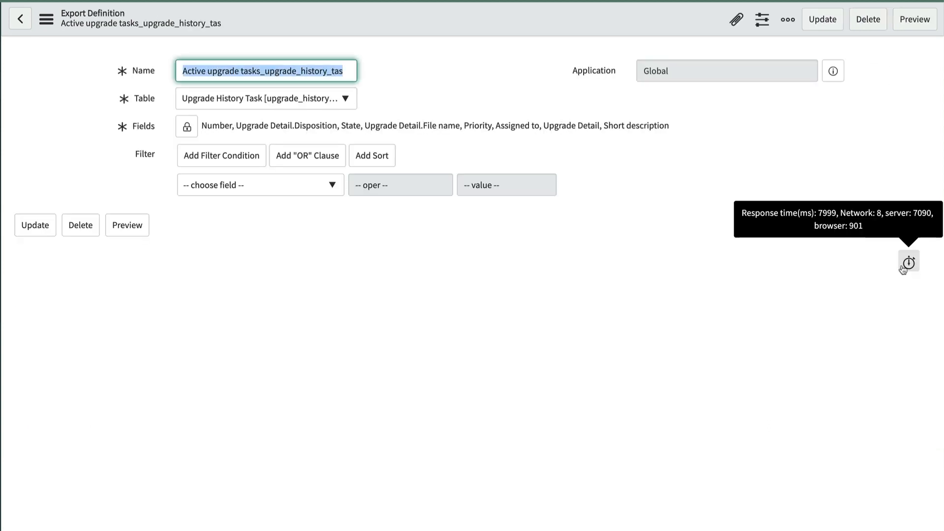
mouse_move(187, 127)
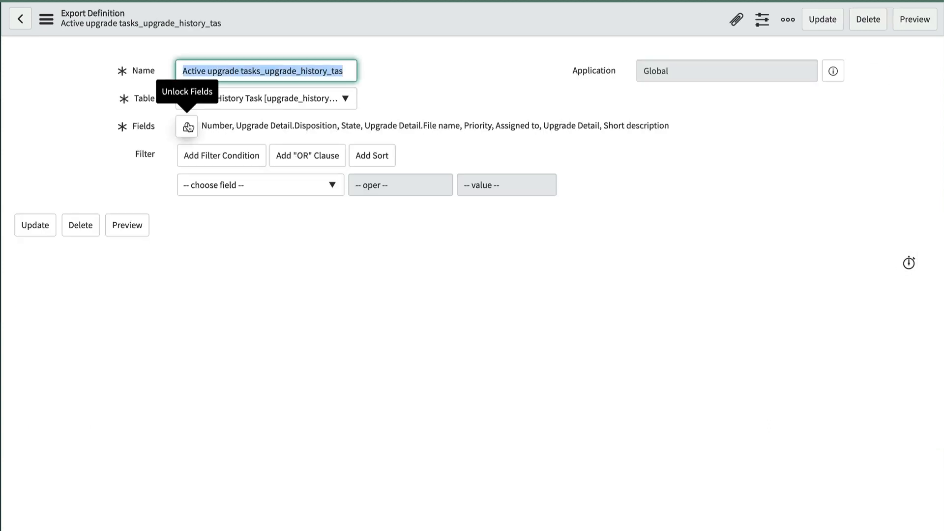
left_click(188, 126)
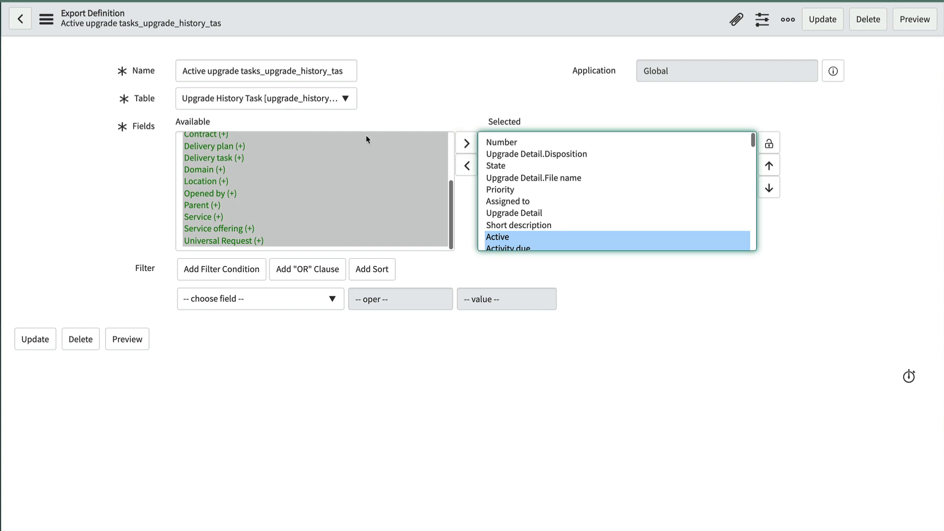
left_click(259, 274)
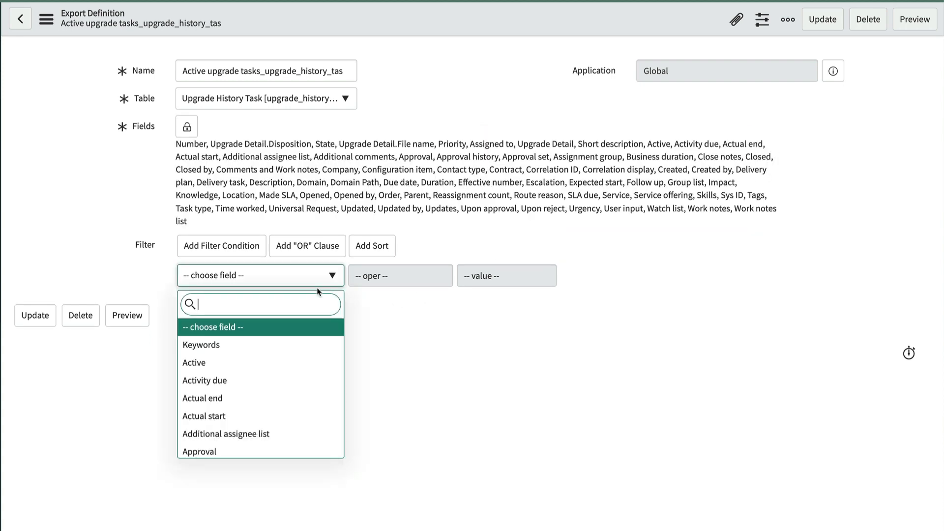
left_click(194, 362)
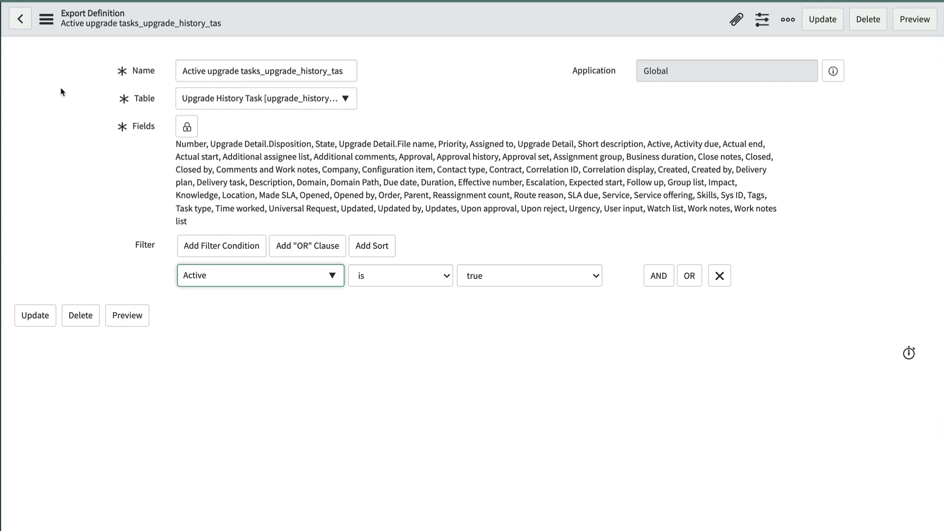
left_click(46, 18)
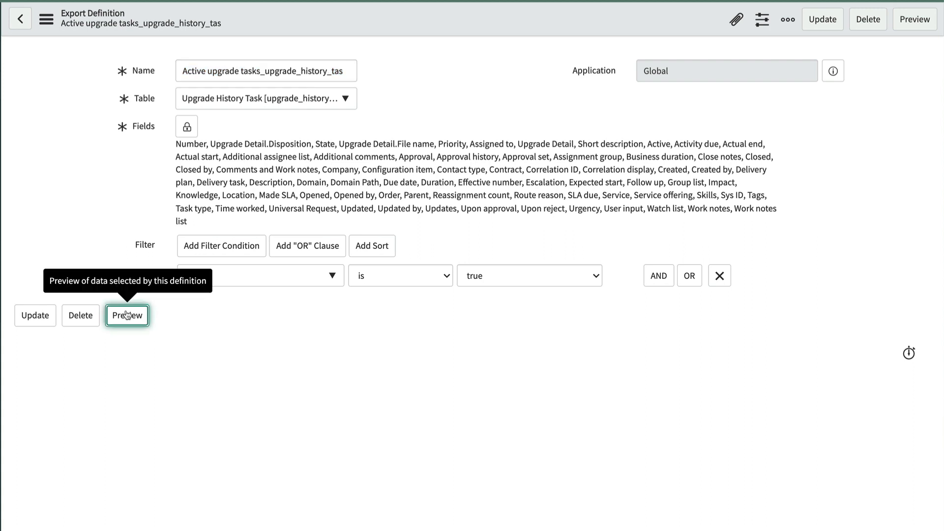
Preview the export definition's records, listing 72 active upgrade history tasks.
left_click(127, 315)
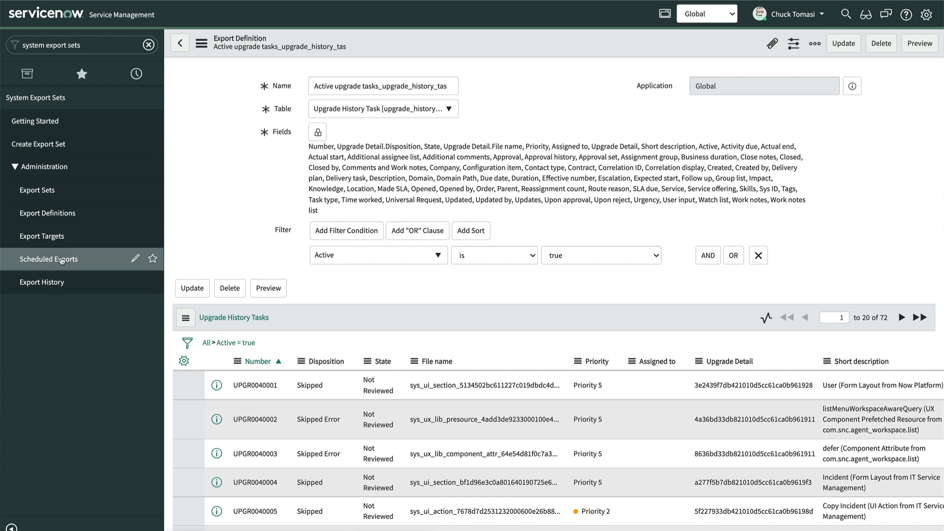
Create scheduled export 'Upgrade tasks' for Active upgrade tasks, running daily at hour 01.
left_click(48, 259)
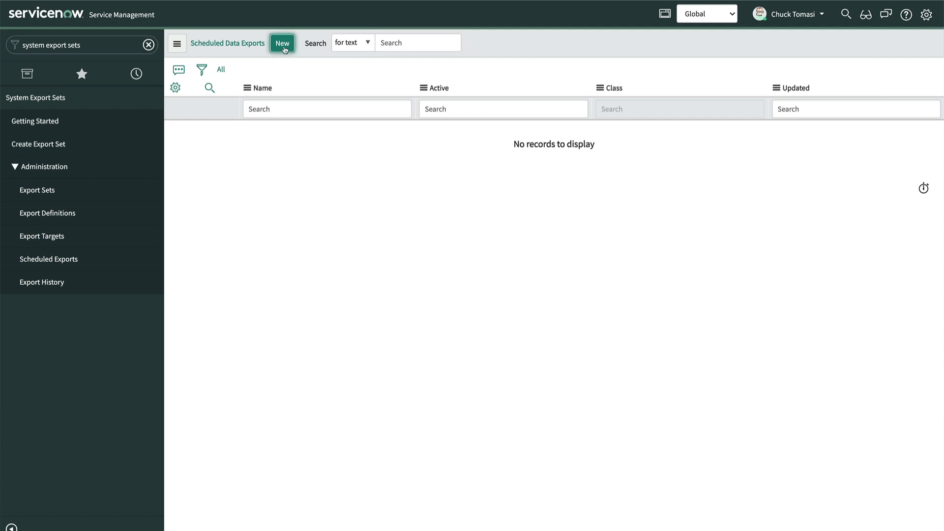
left_click(281, 42)
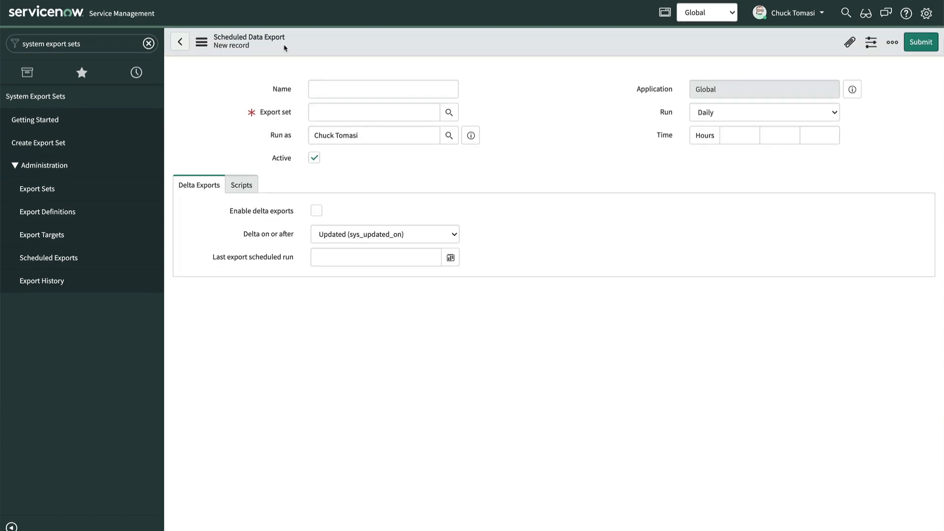
left_click(382, 89)
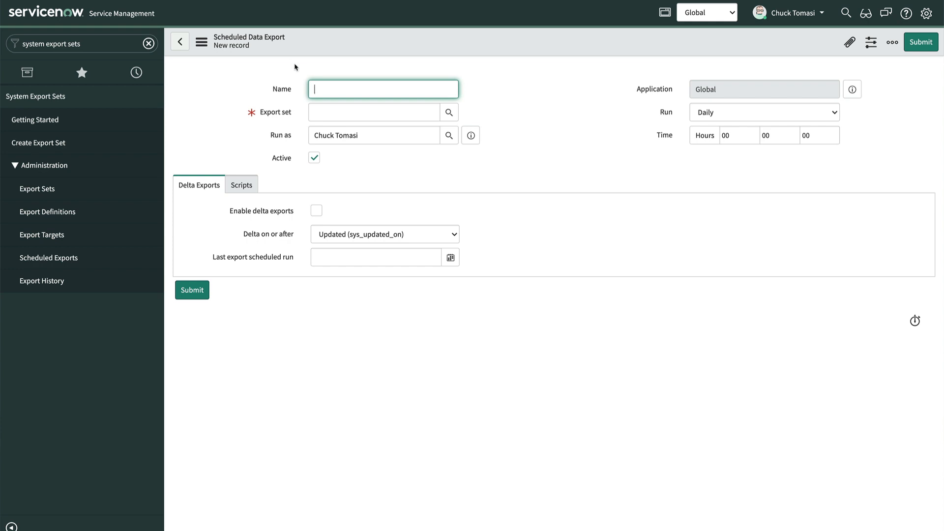
type("Upgrade tasks")
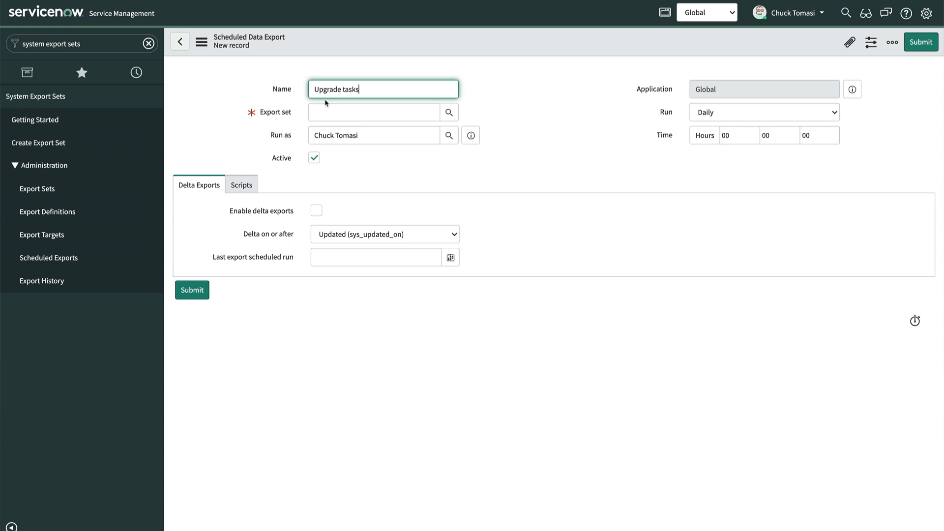
left_click(449, 112)
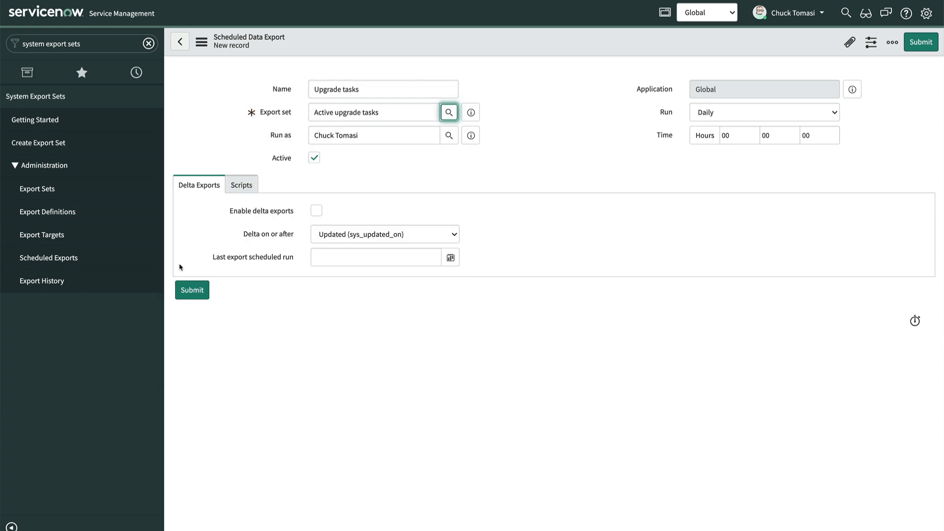
mouse_move(449, 112)
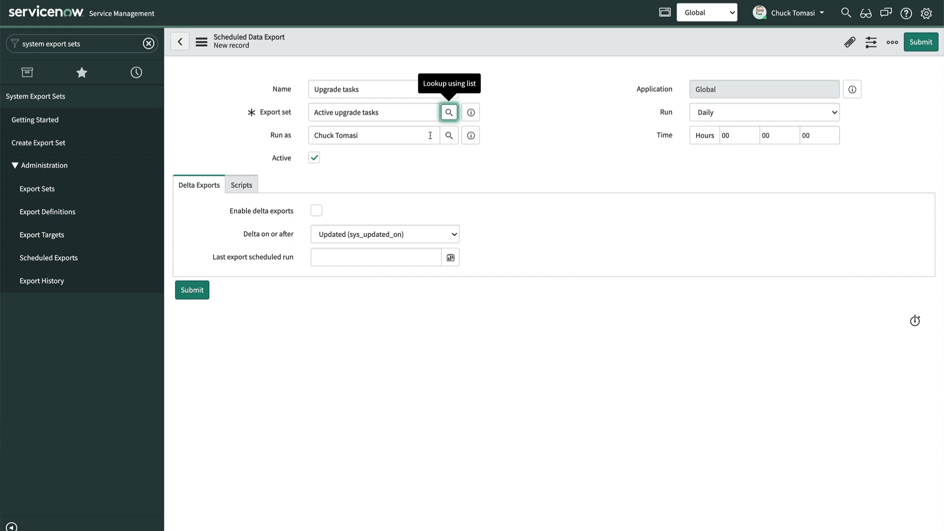
left_click(373, 135)
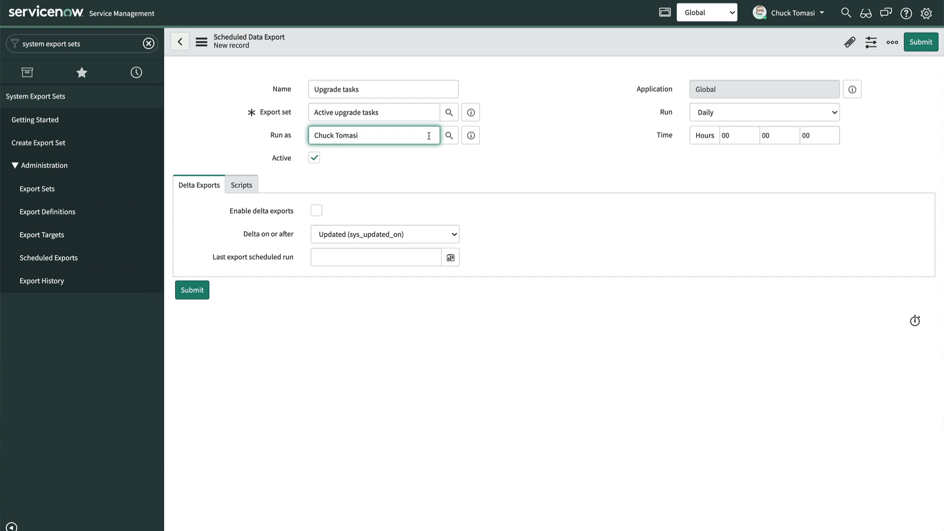
mouse_move(710, 137)
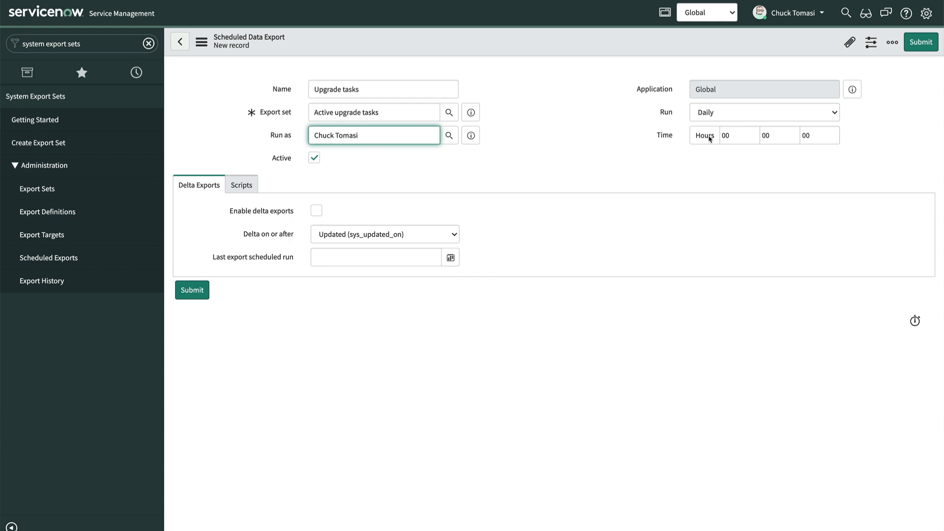
type("01")
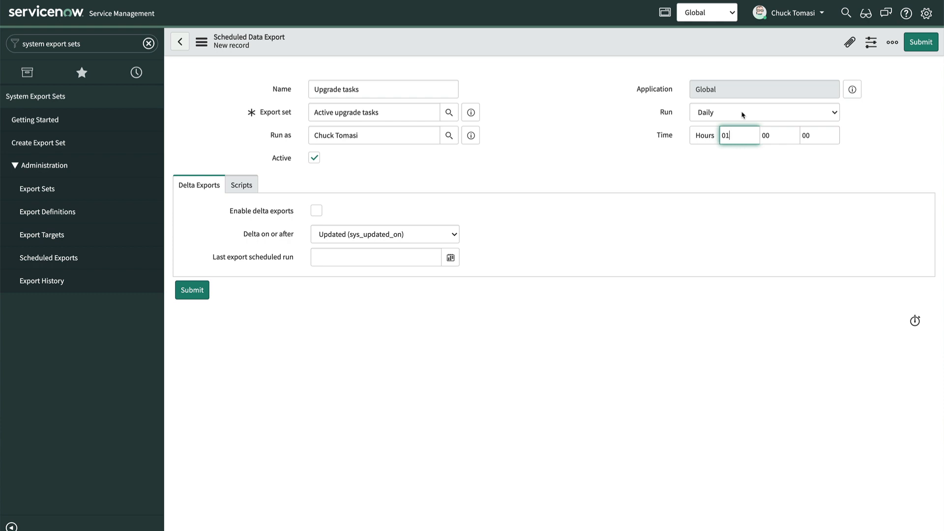
Set Run to After Parent Runs, revealing an empty required Parent field.
left_click(764, 112)
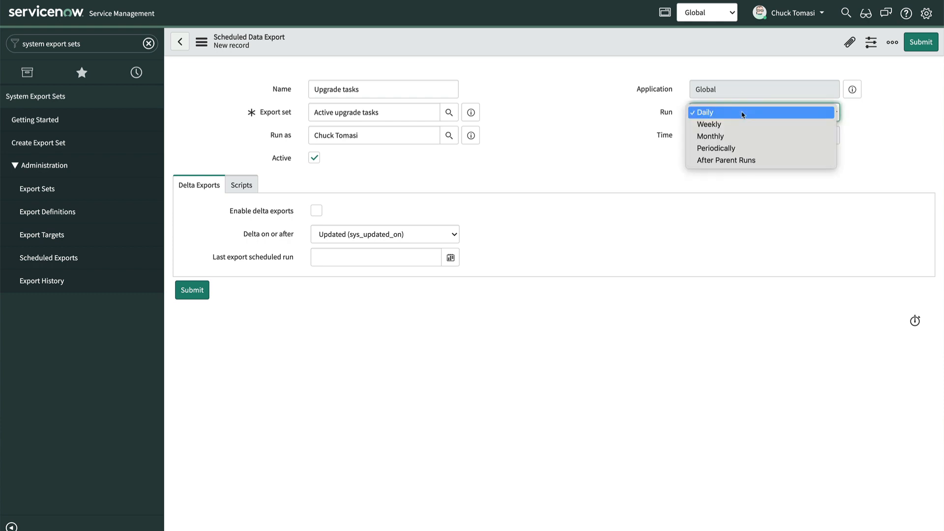
mouse_move(744, 160)
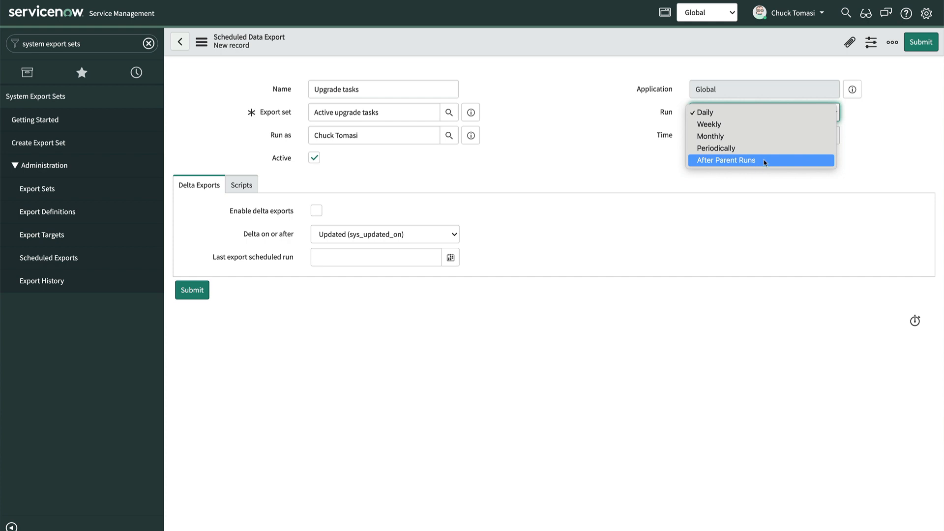
left_click(726, 159)
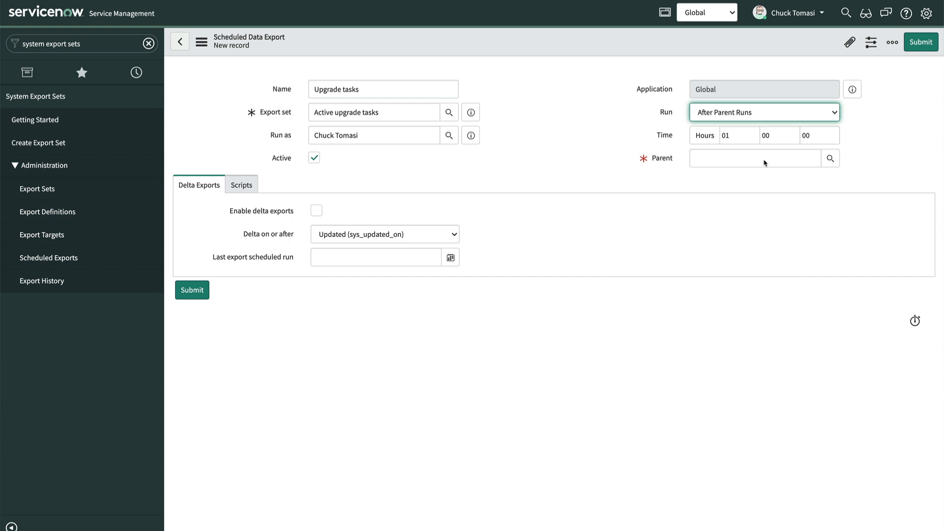
mouse_move(751, 119)
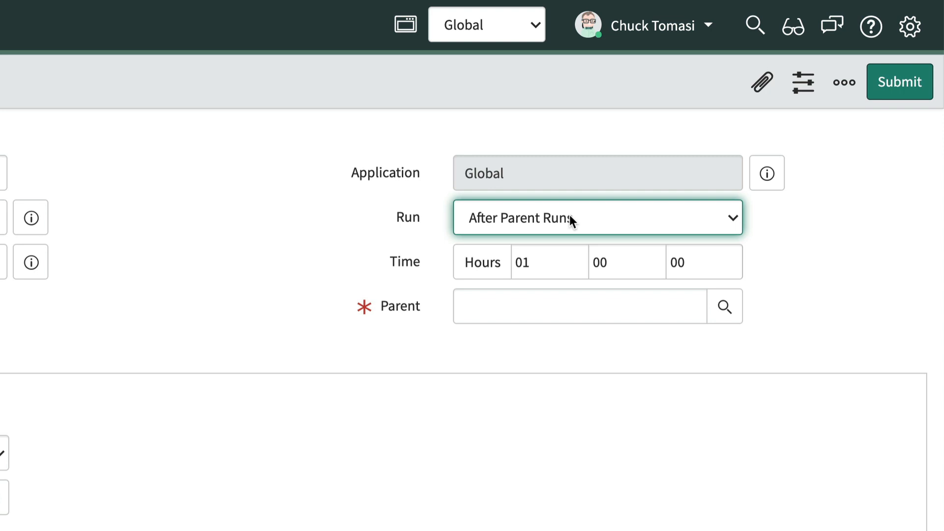
Set Run back to Daily, review delta-export fields and last run date, and preview the export set.
left_click(596, 218)
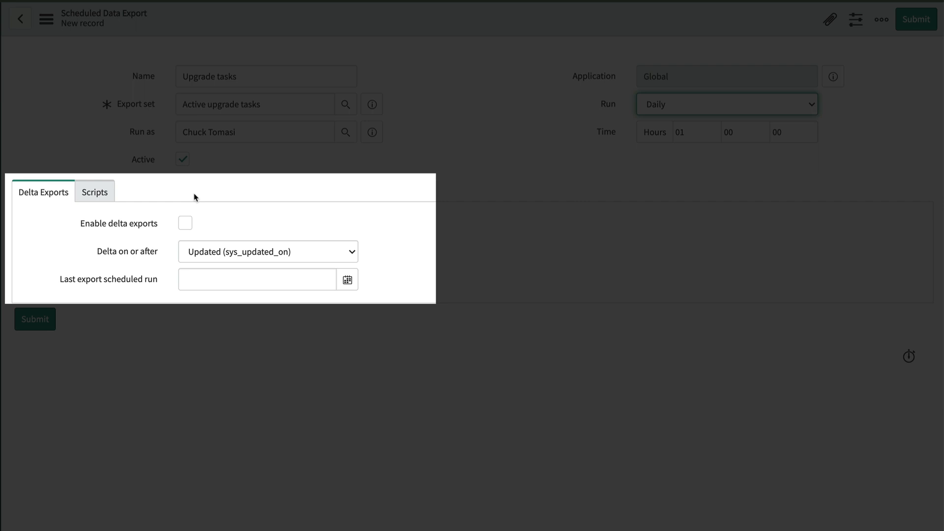
mouse_move(206, 210)
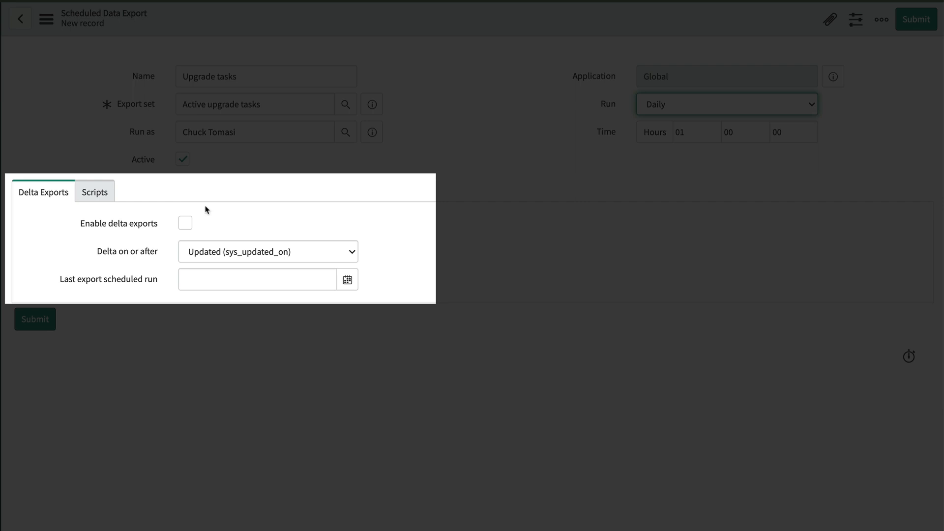
left_click(184, 223)
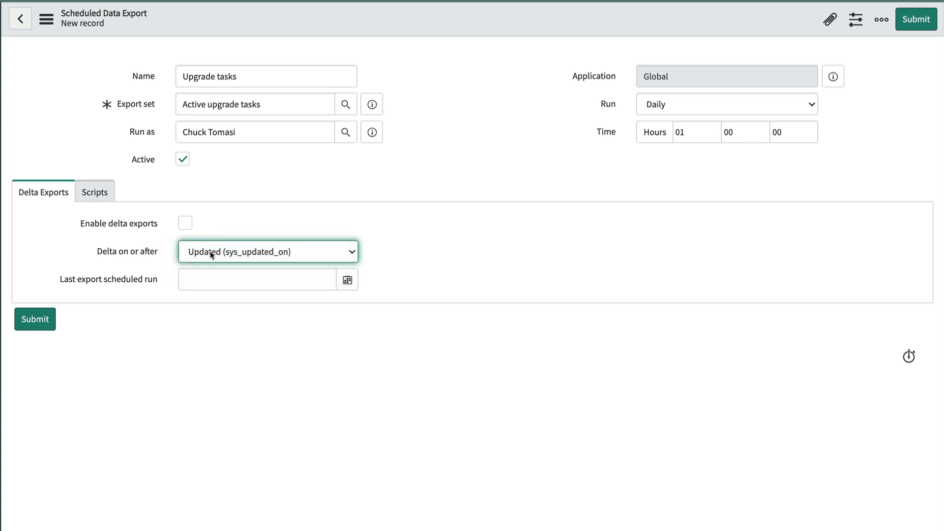
mouse_move(259, 222)
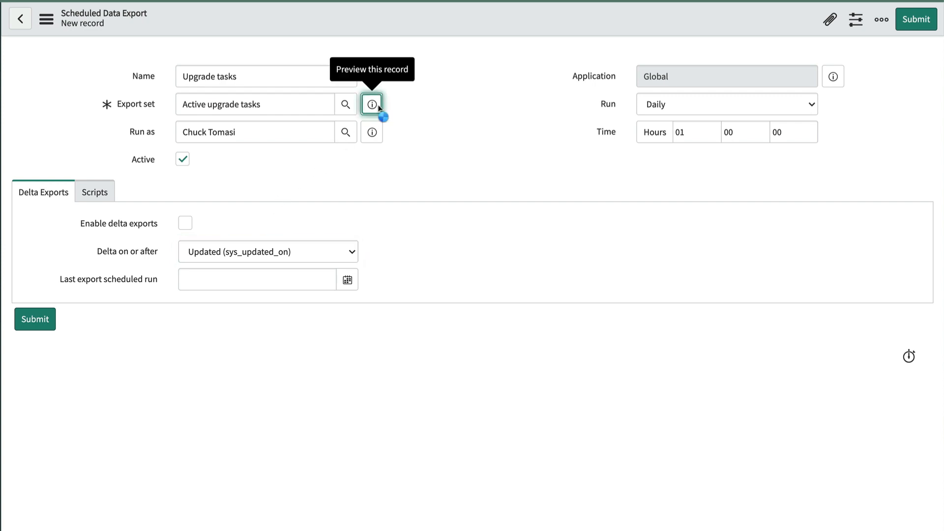
left_click(371, 104)
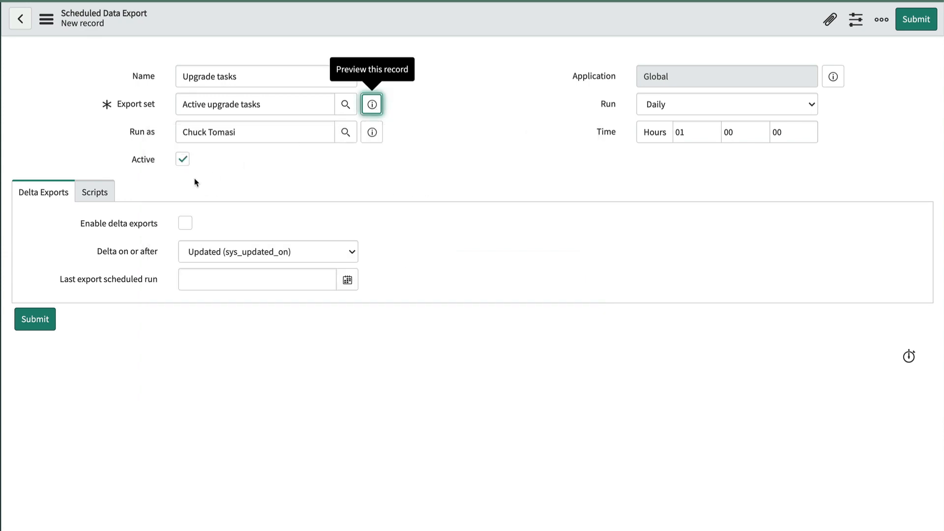
left_click(257, 279)
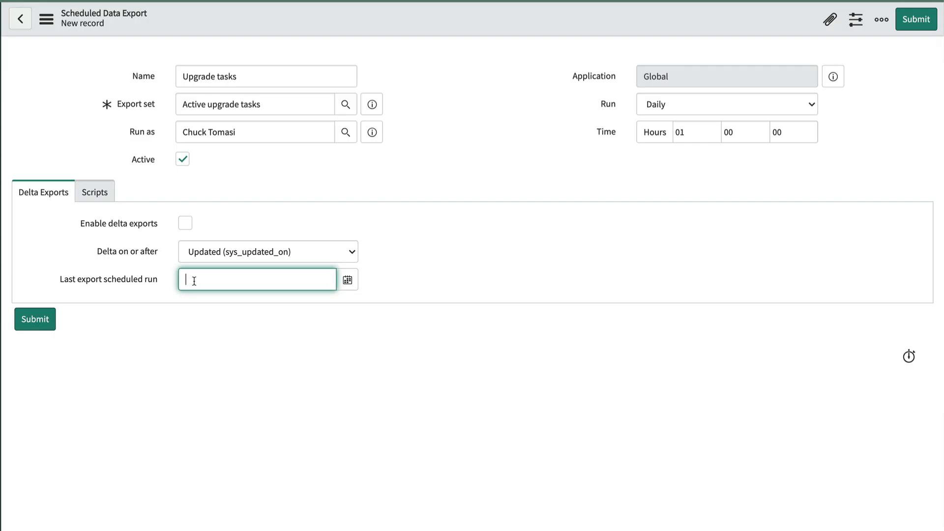
left_click(94, 192)
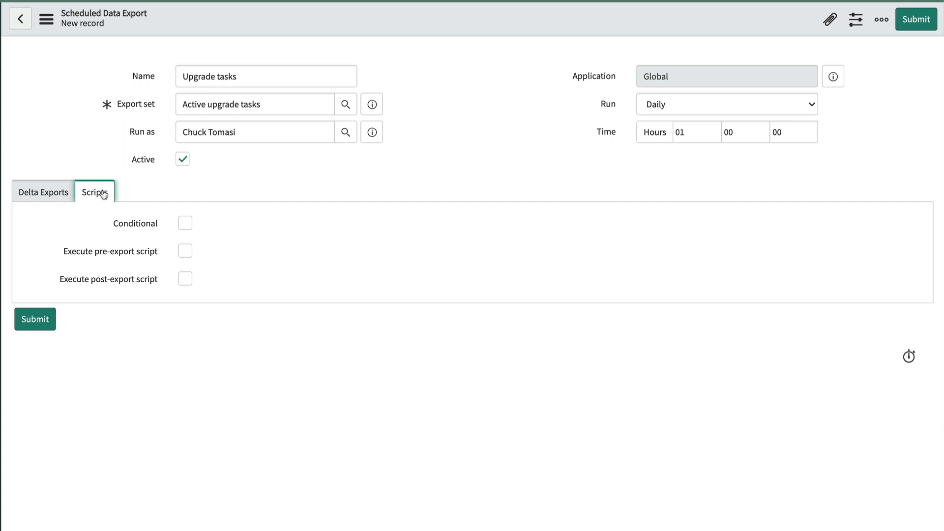
Briefly enable the pre- and post-export script options, then turn them back off.
left_click(185, 223)
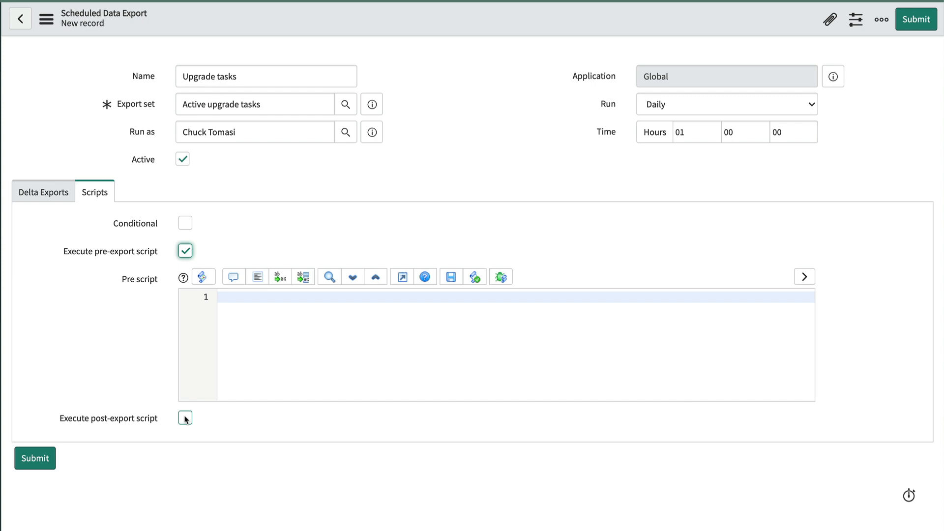
left_click(185, 418)
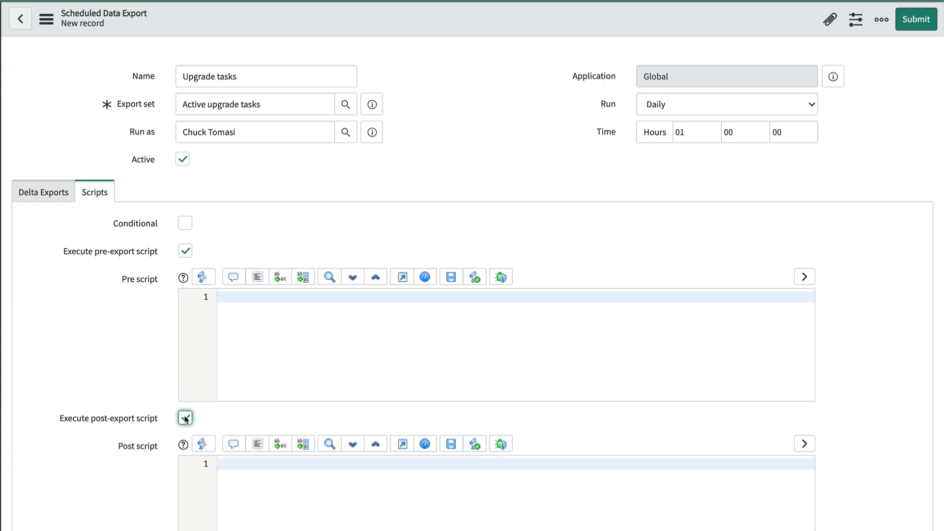
left_click(185, 250)
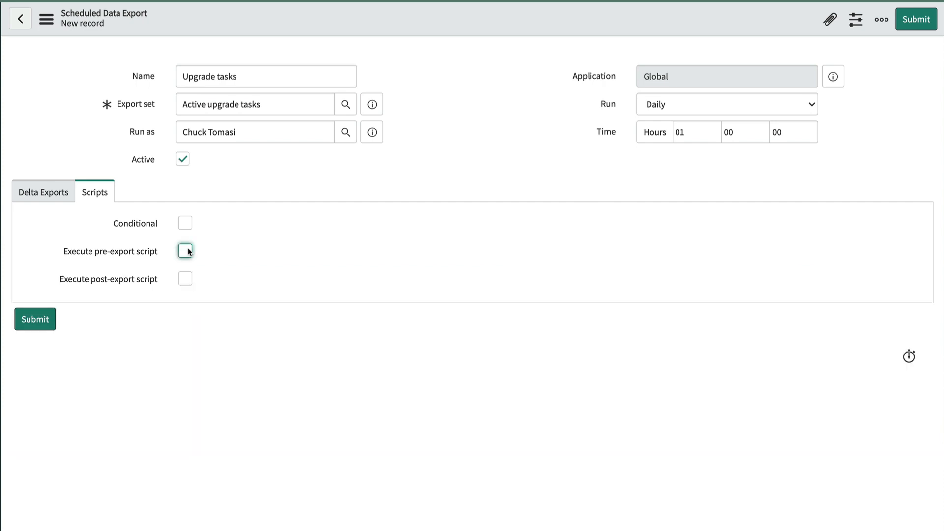
mouse_move(46, 19)
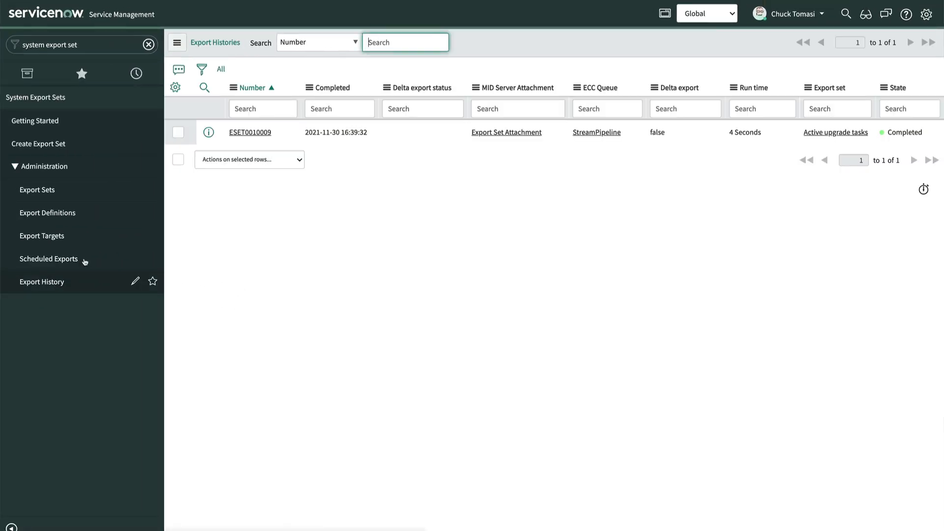
Confirm in ESET0010009's log that active_upgrade_tasks.xml reached ExportDemo, then view export sets.
left_click(249, 132)
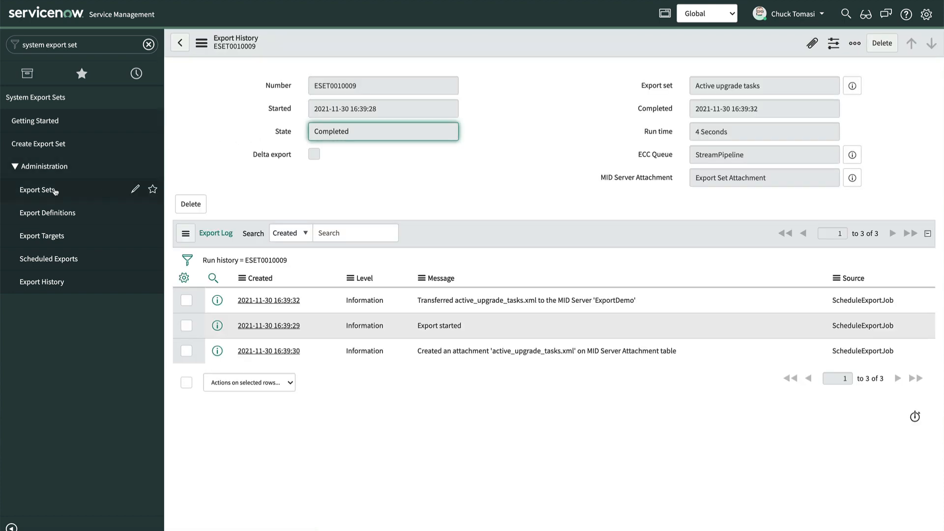
left_click(37, 190)
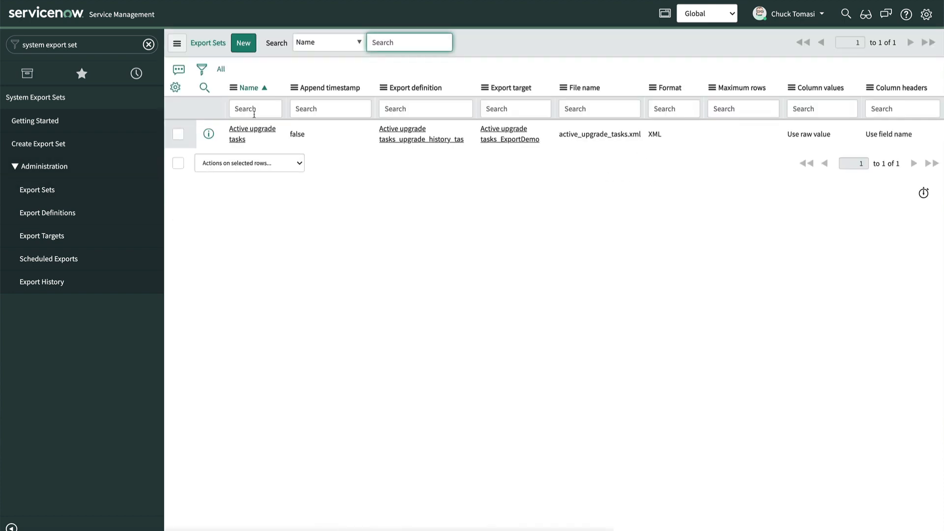
left_click(252, 133)
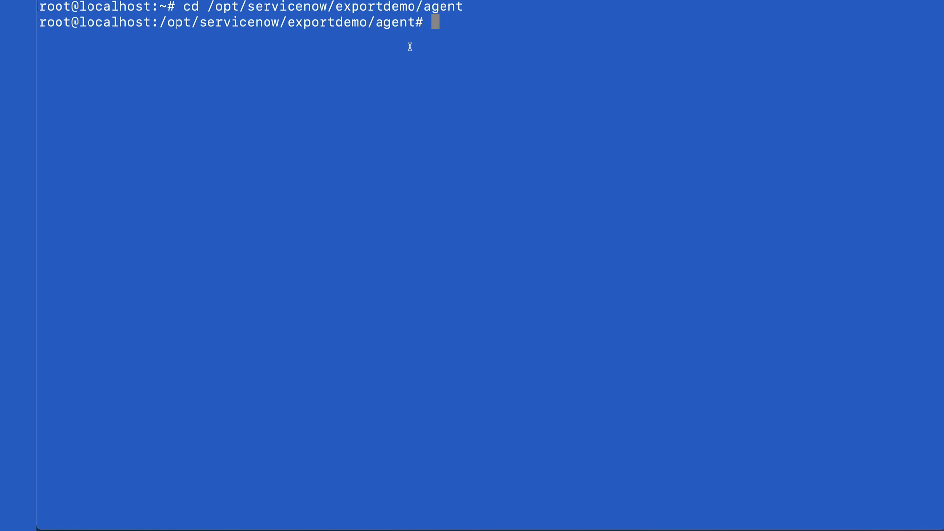
Change to export/upgrade and page through the exported upgrade tasks XML with more.
type("cd")
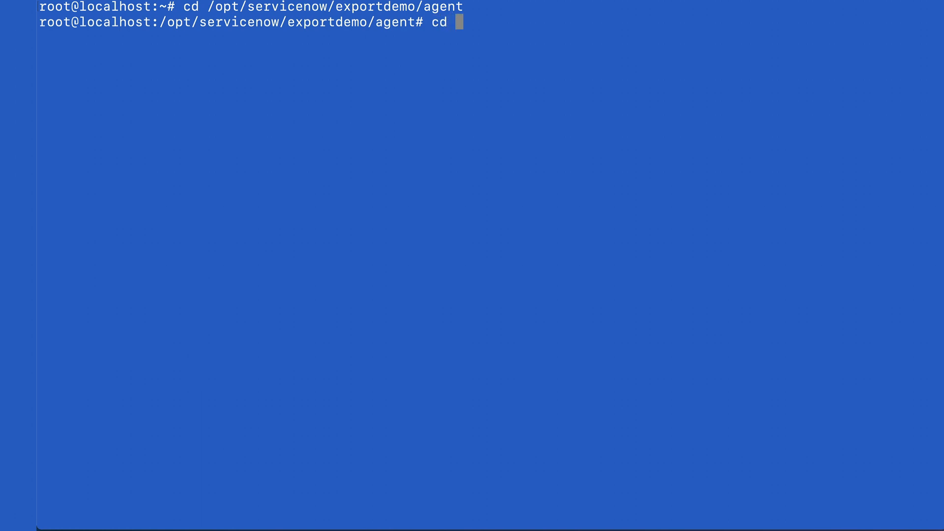
type("export")
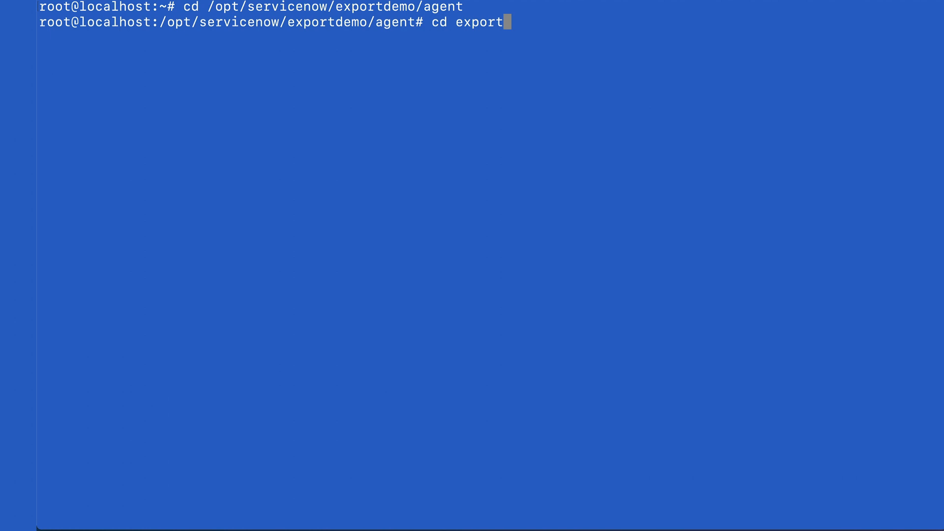
type("/upgrade")
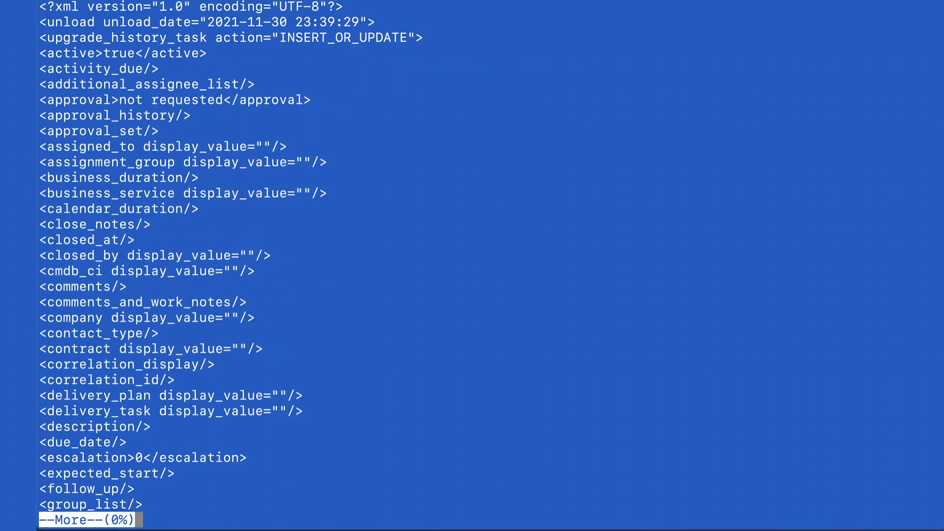
key("space")
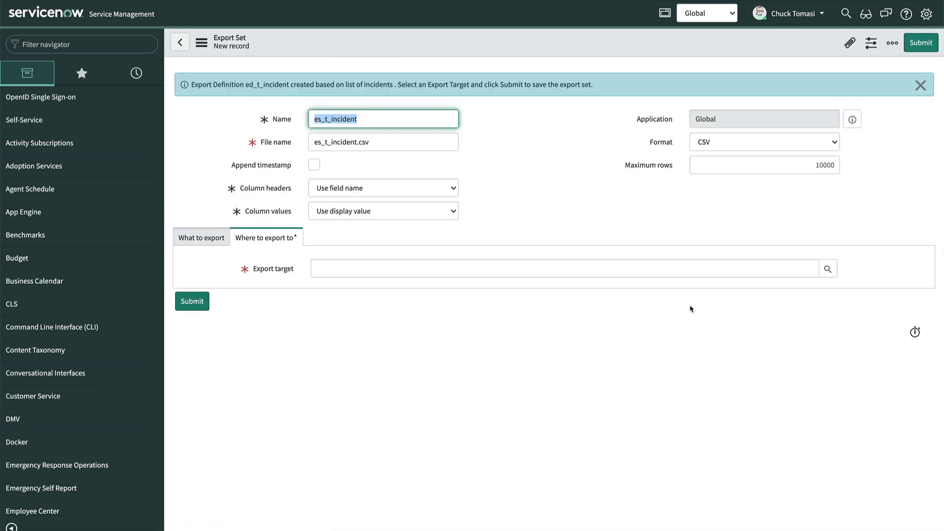
Set es_t_incident's export target to Active upgrade tasks_ExportDemo and preview its /upgrade path.
left_click(827, 269)
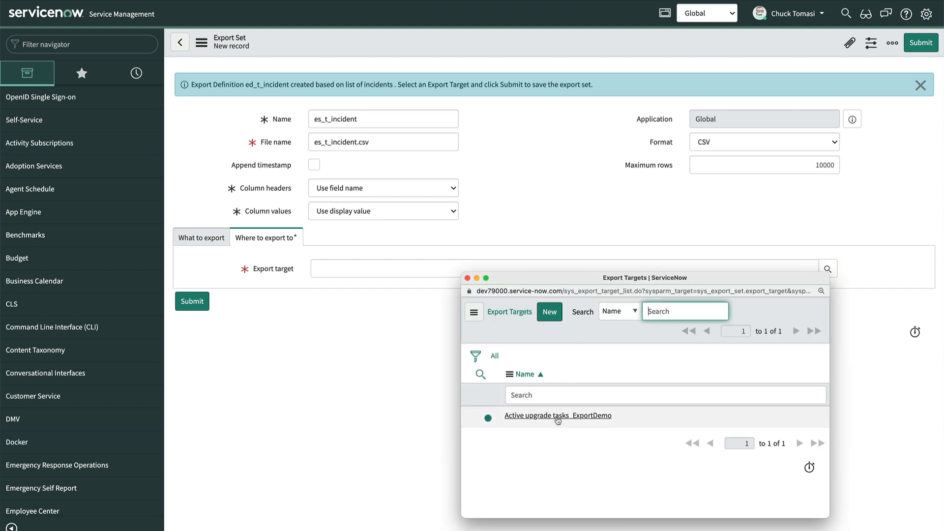
left_click(557, 415)
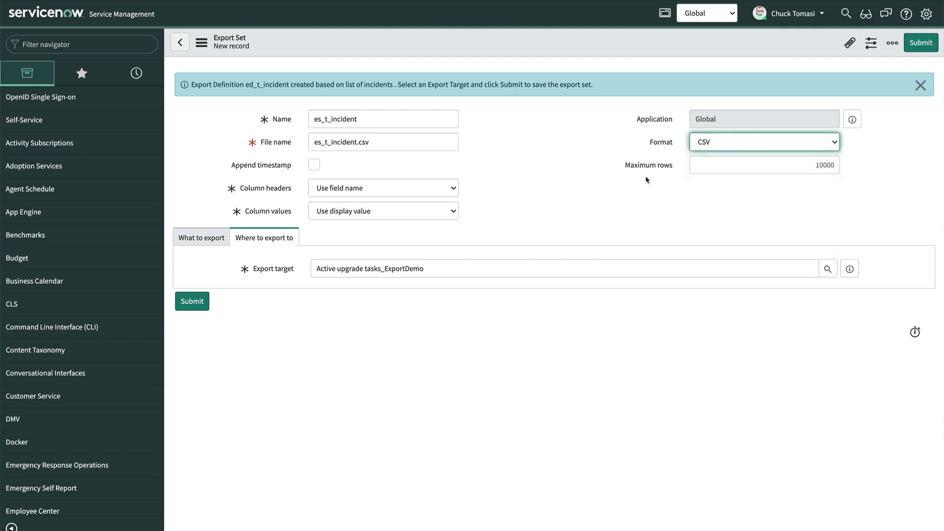
mouse_move(842, 263)
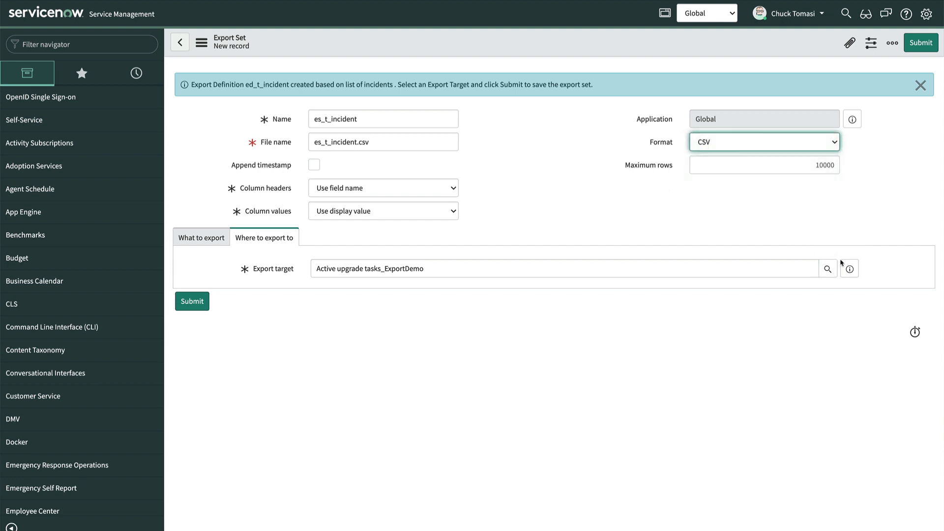
left_click(848, 268)
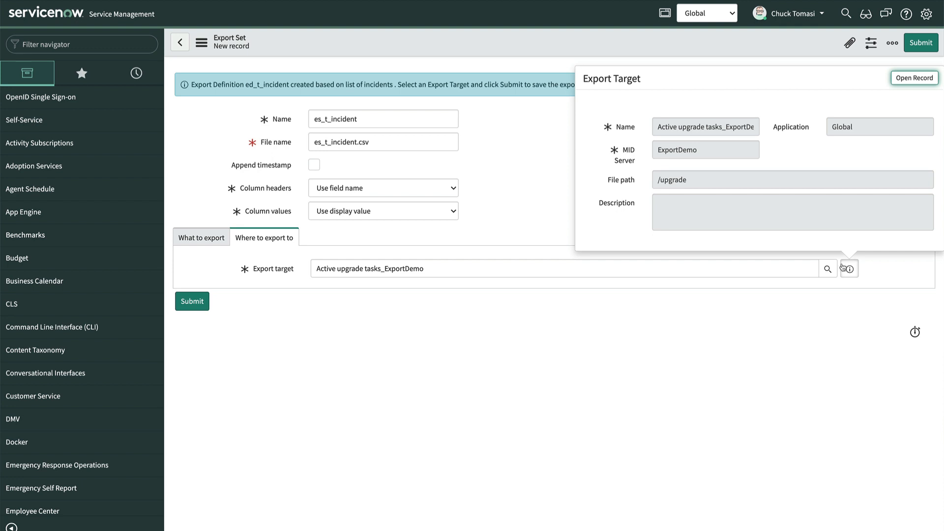
left_click(849, 269)
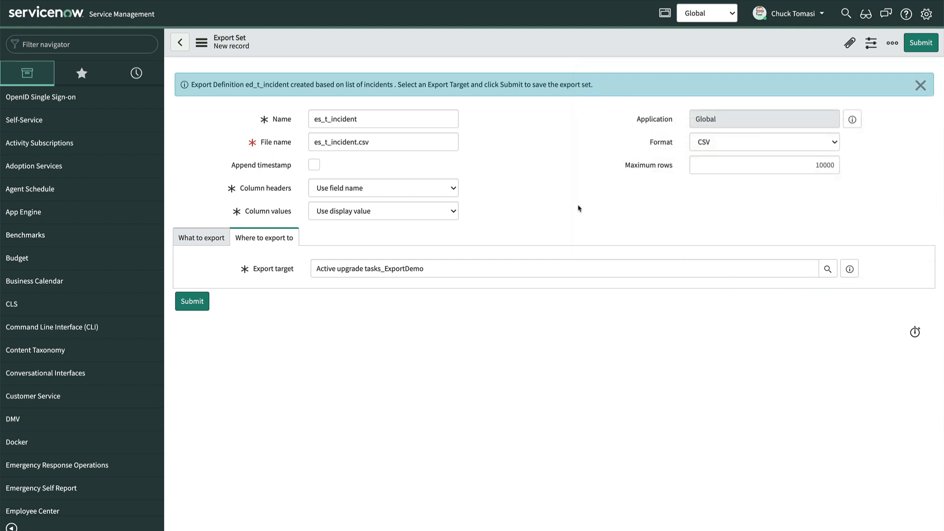